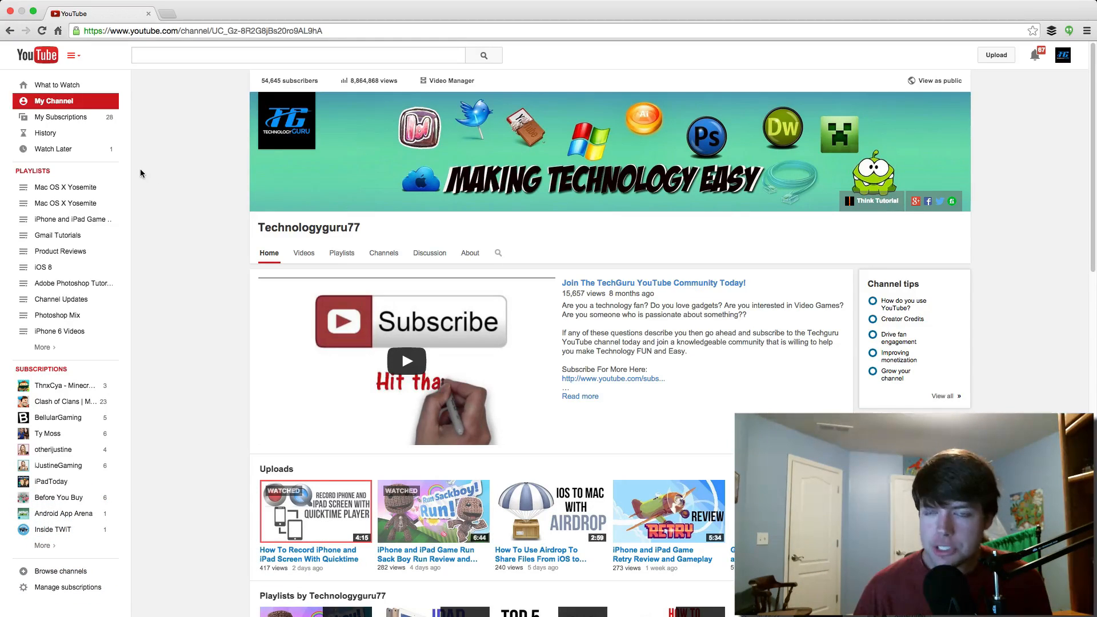
Reach the channel's Creator Studio dashboard from the account menu.
click(1062, 55)
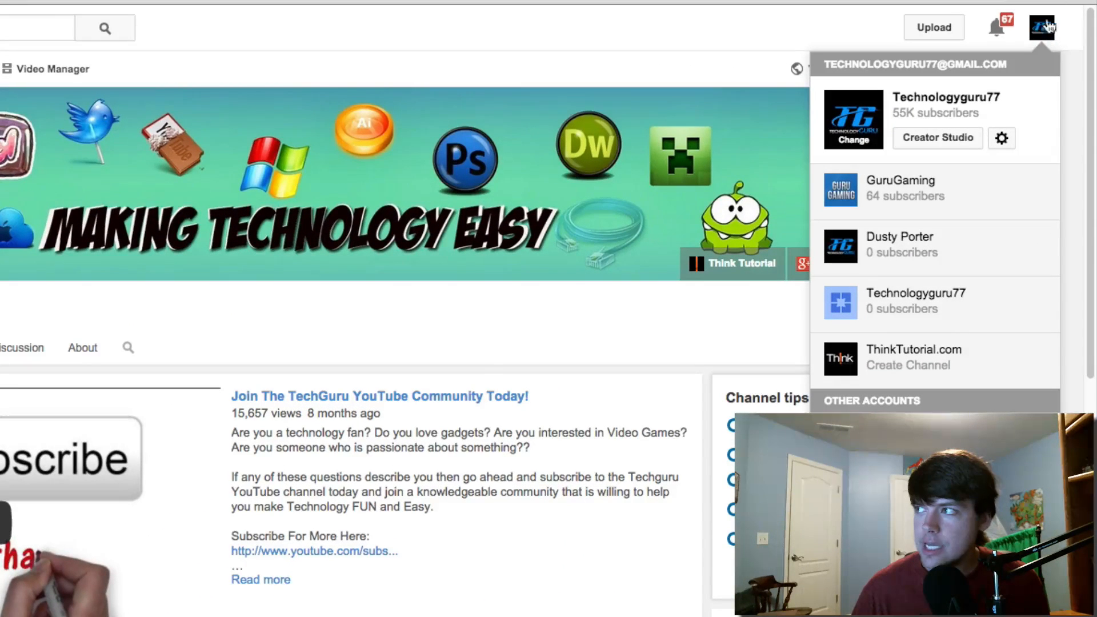
mouse_move(937, 151)
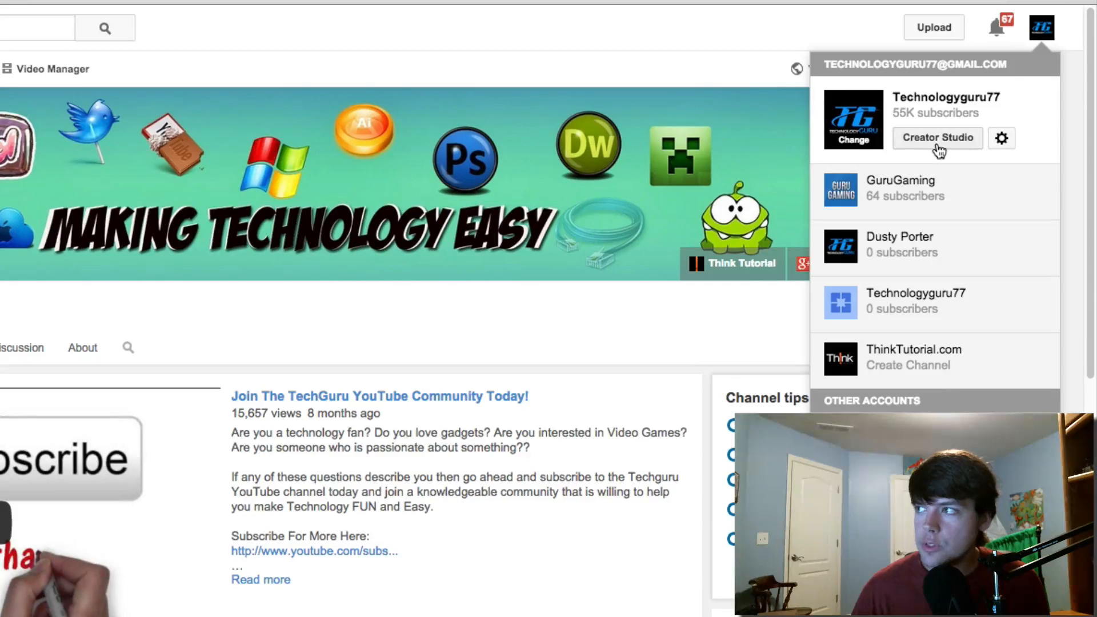
click(936, 138)
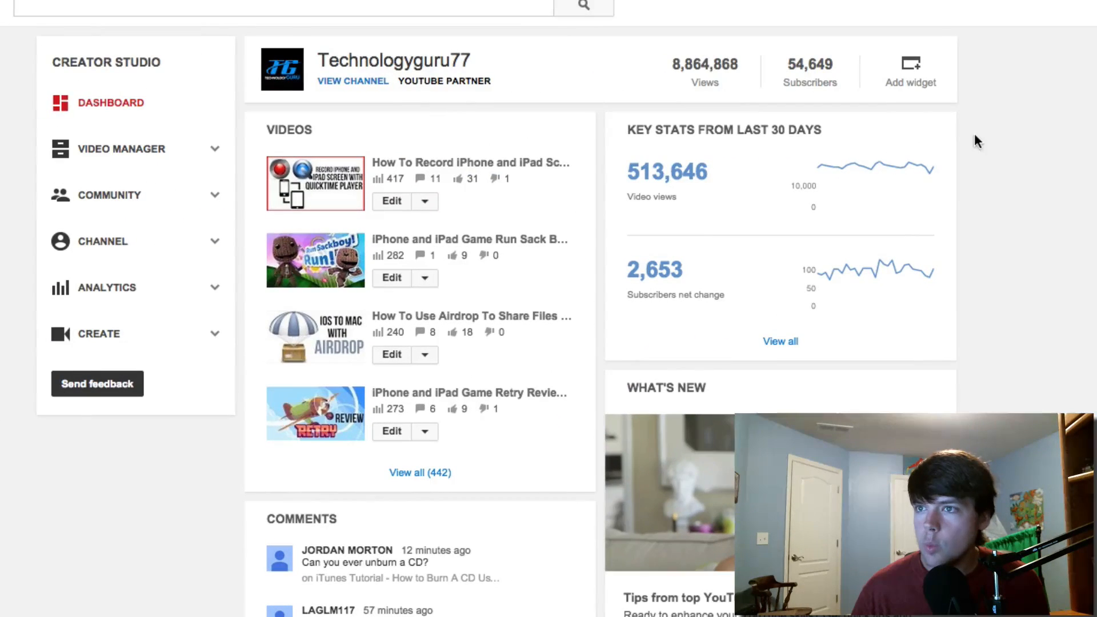
mouse_move(117, 161)
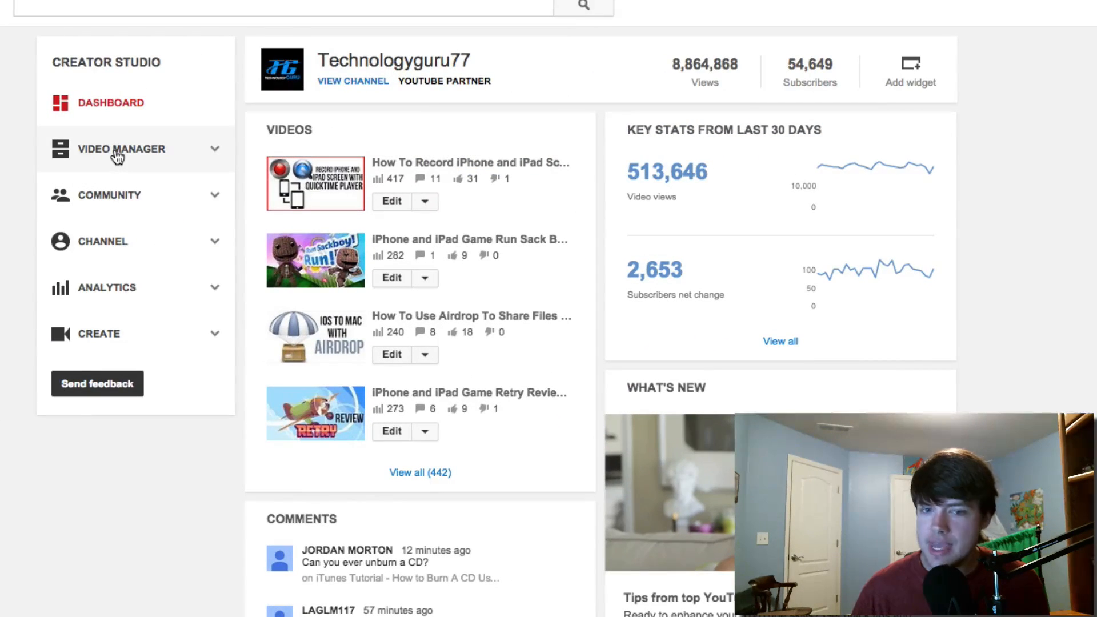
Edit the first video in Video Manager and bring its Video Credits section into view.
click(122, 149)
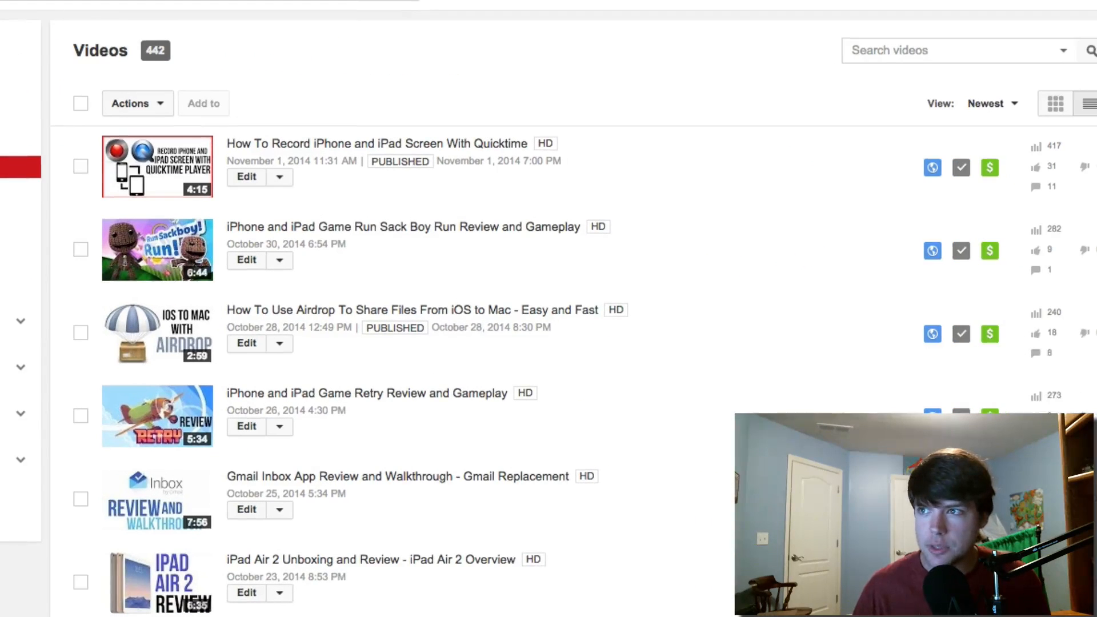
mouse_move(257, 208)
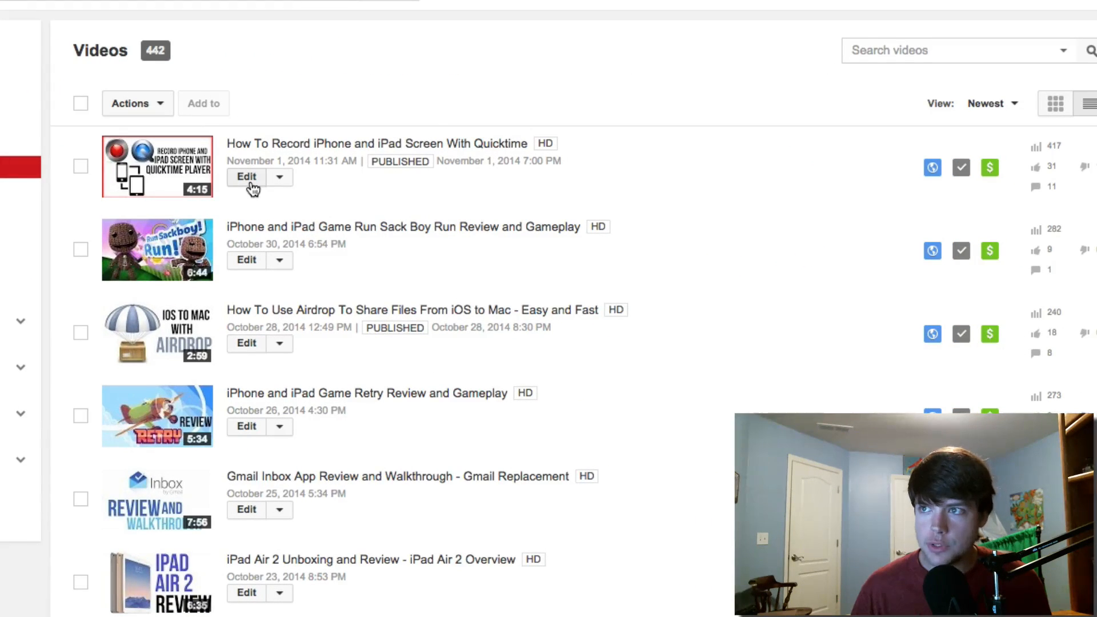
click(247, 176)
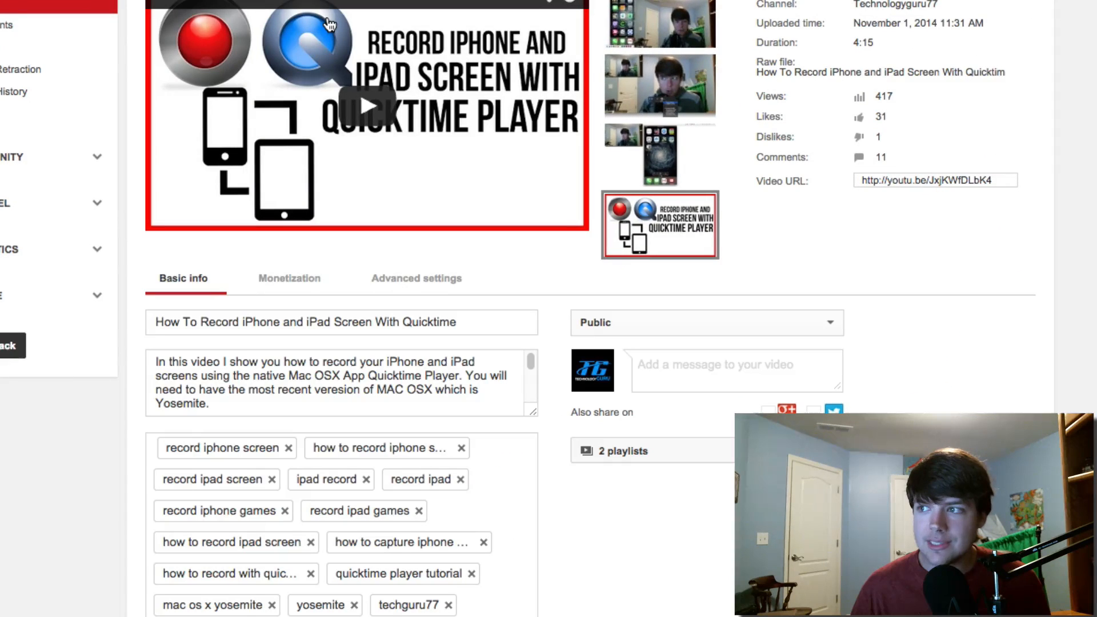
scroll(down, 3)
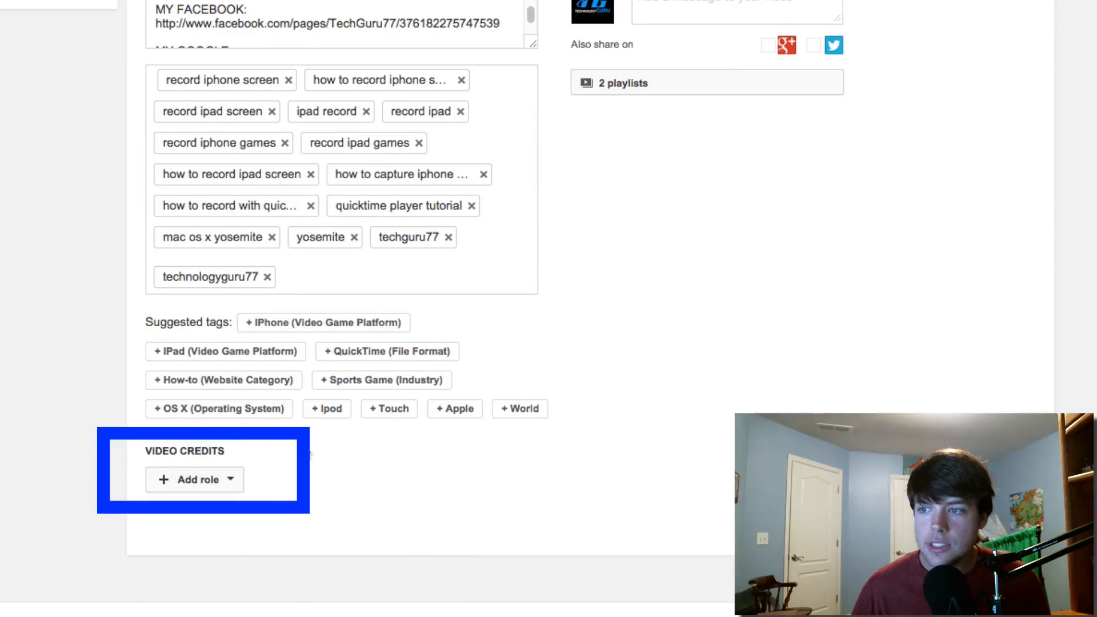
mouse_move(293, 447)
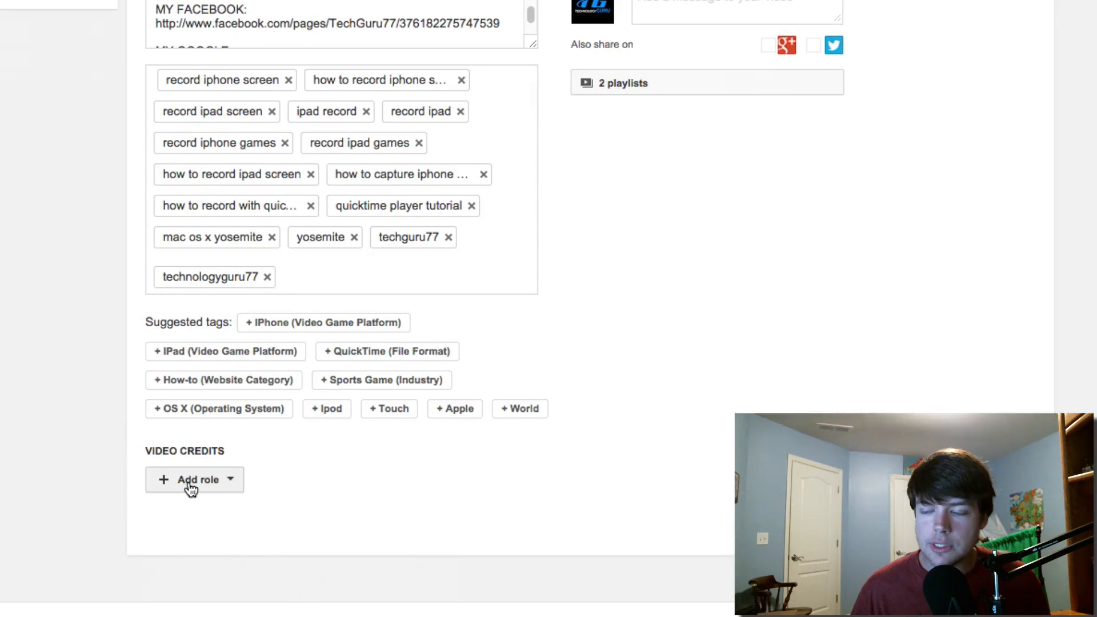
Add an Editor role to the video's credits.
click(189, 495)
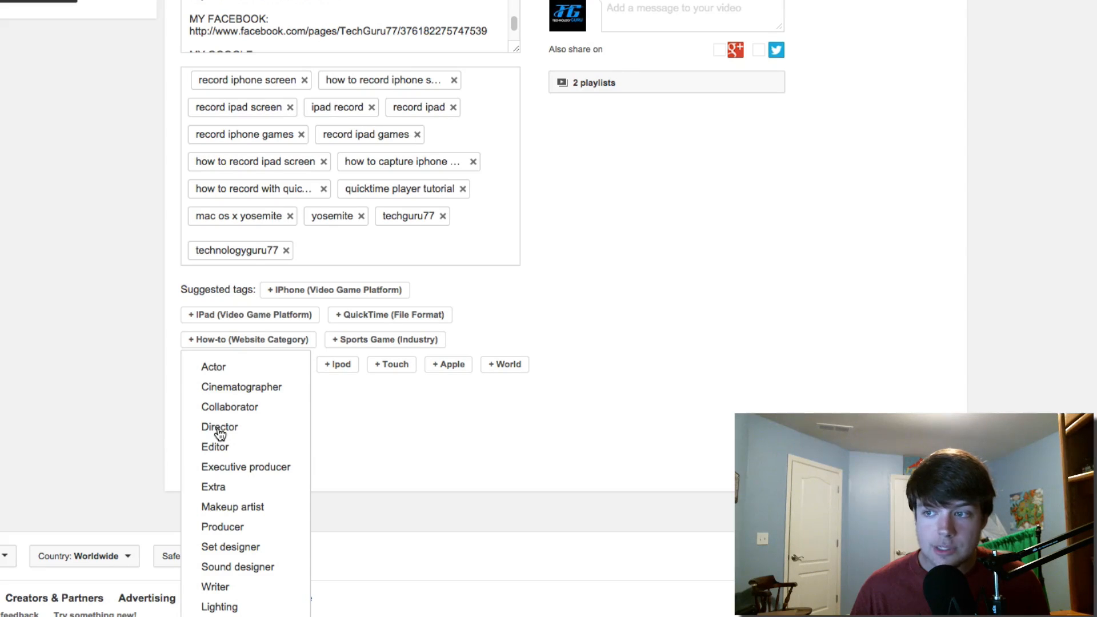
mouse_move(232, 432)
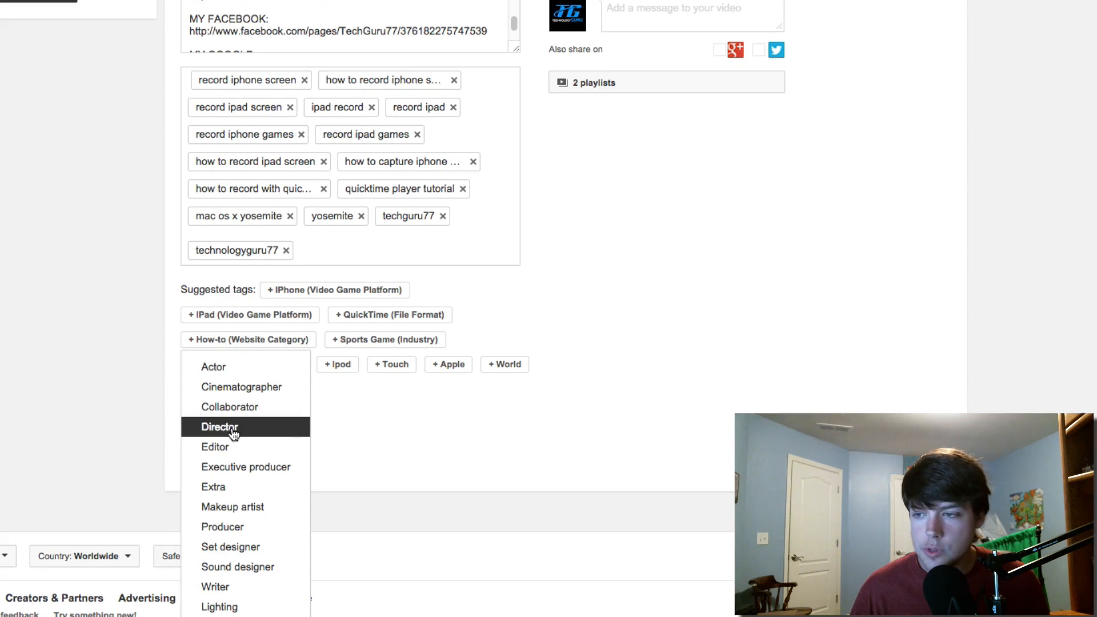
mouse_move(227, 448)
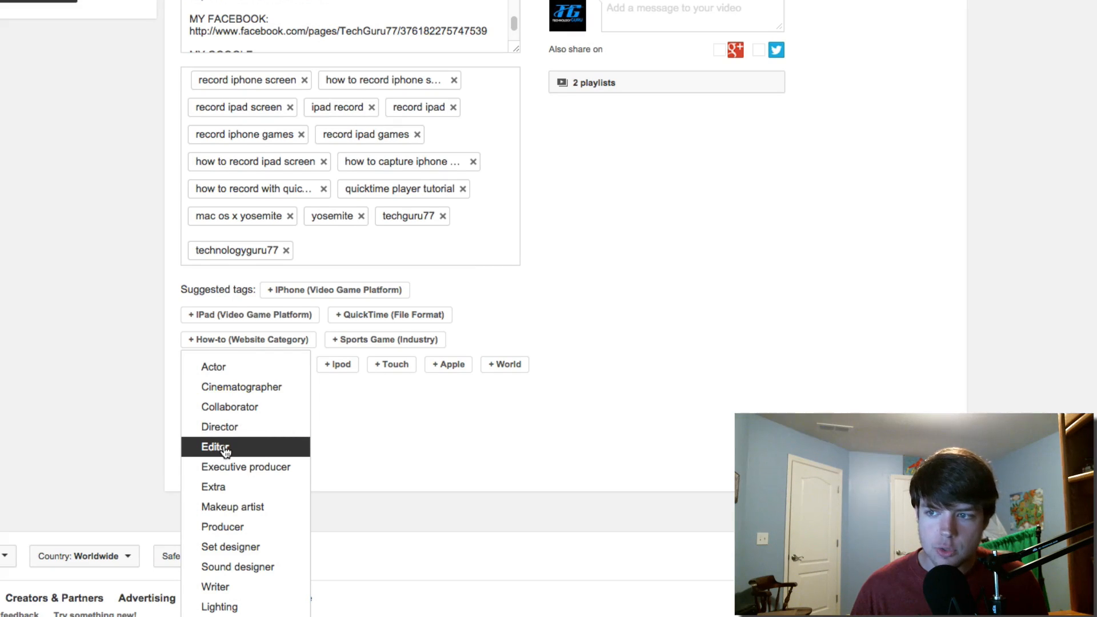
click(217, 447)
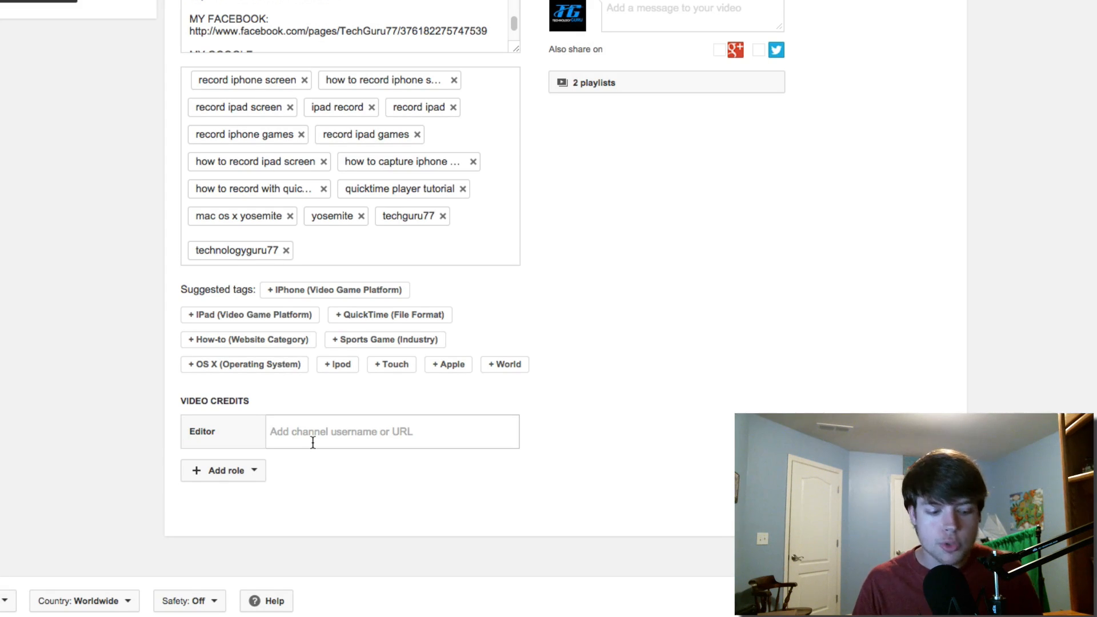
Assign the Guru Gaming channel to the Editor credit.
text(Guru)
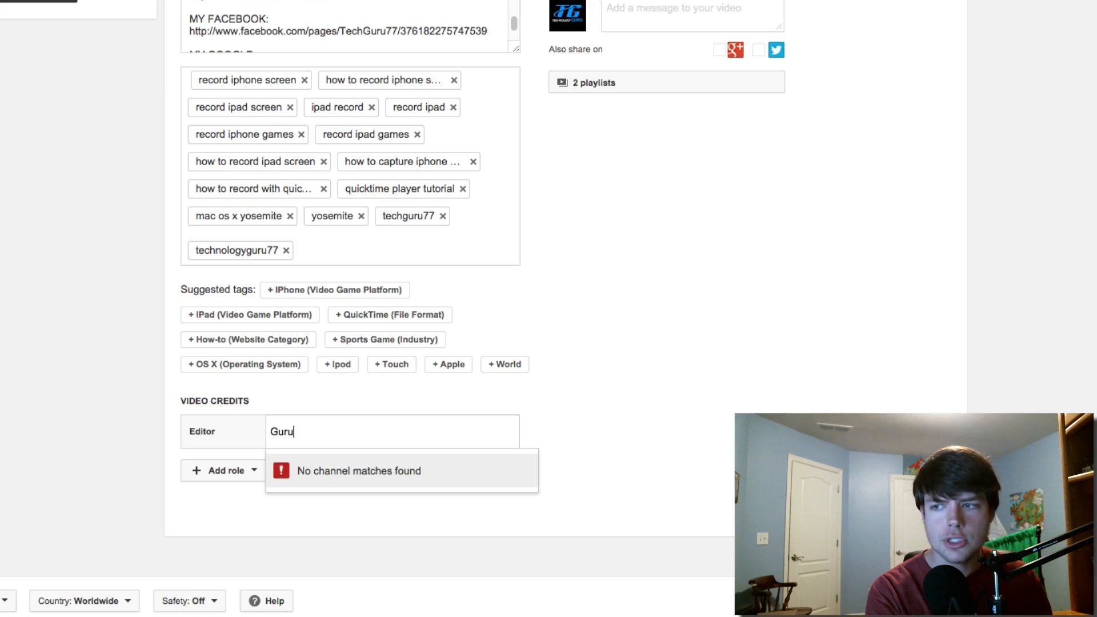
text(gaming)
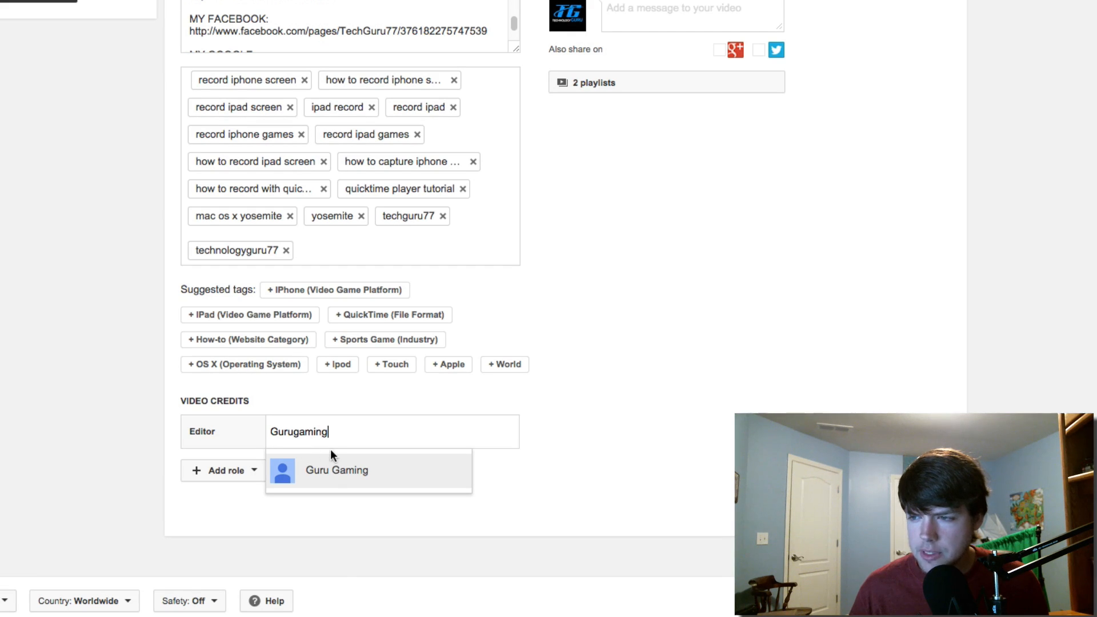
click(336, 471)
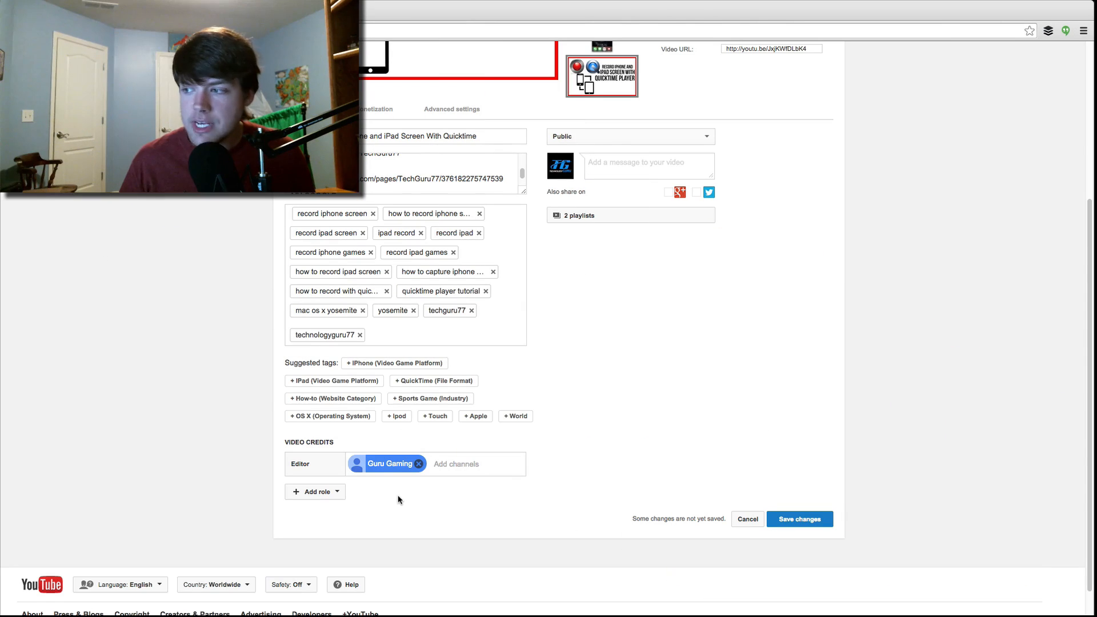
mouse_move(799, 525)
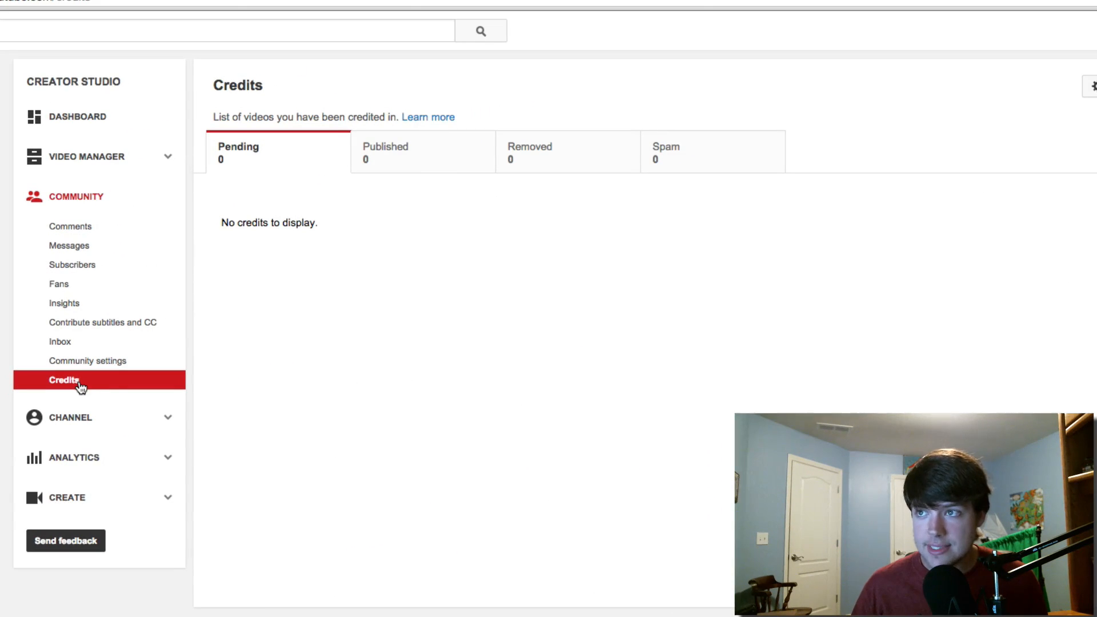
mouse_move(328, 195)
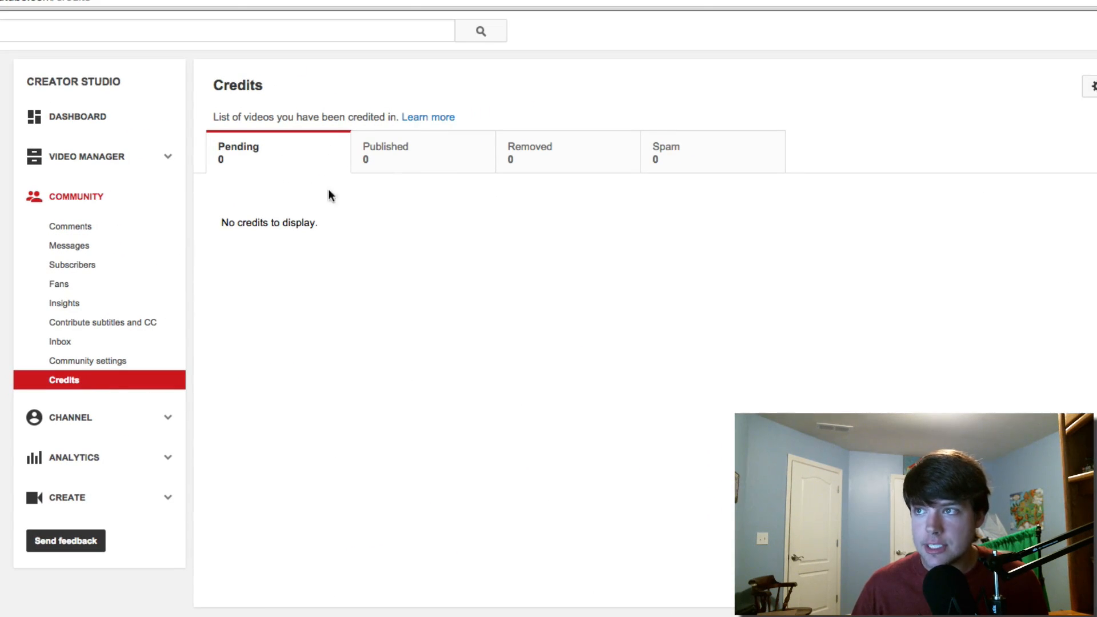
View the Published credits, then return to the Pending credits list.
click(384, 153)
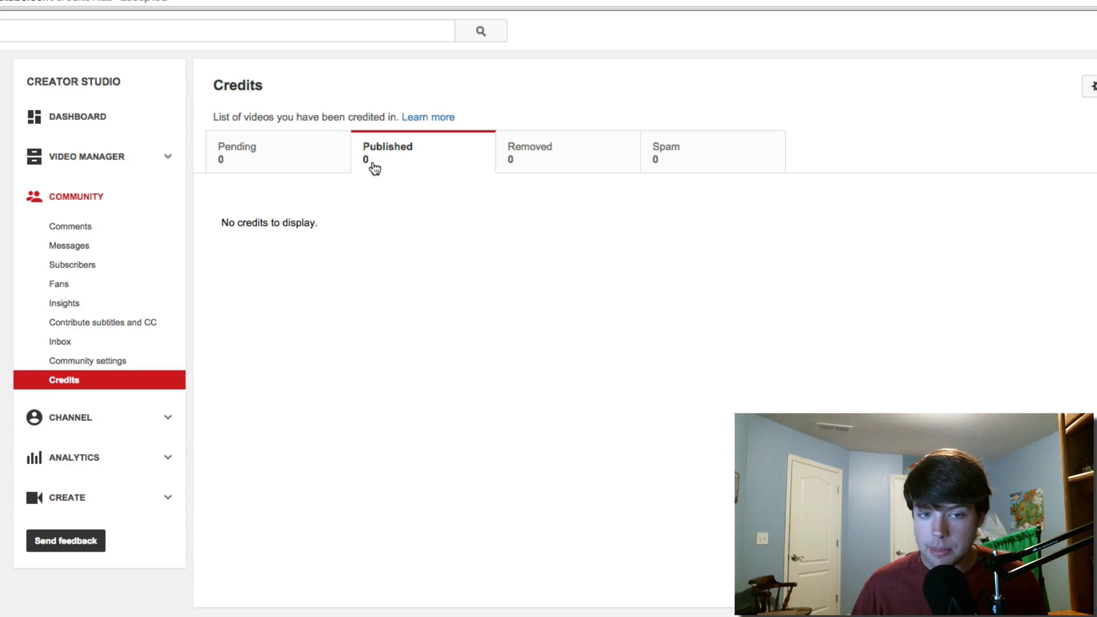
click(236, 153)
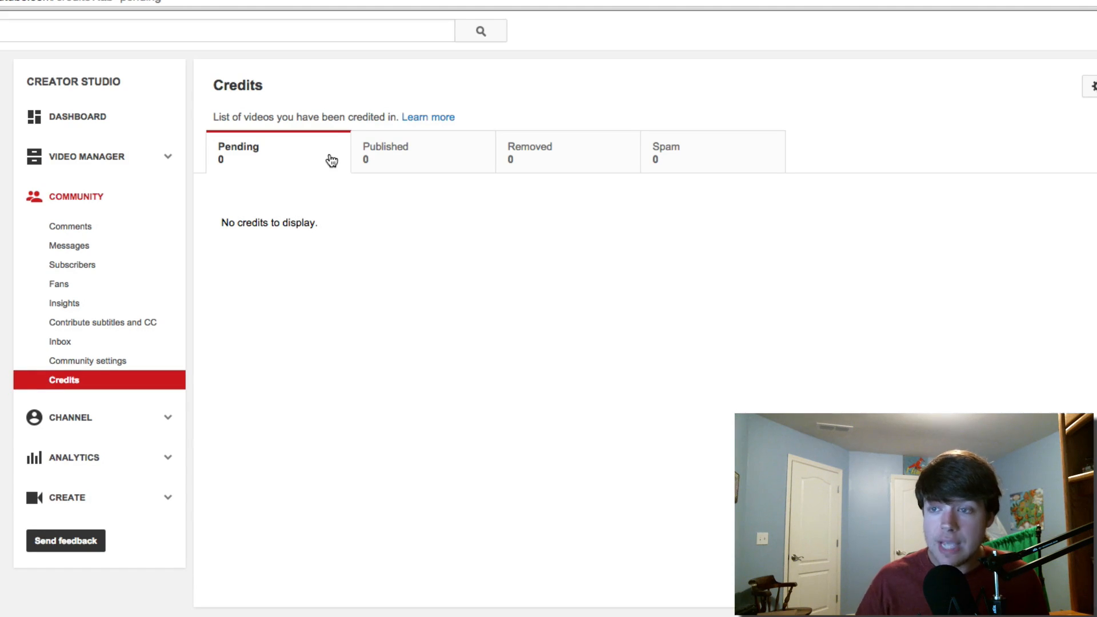
mouse_move(139, 342)
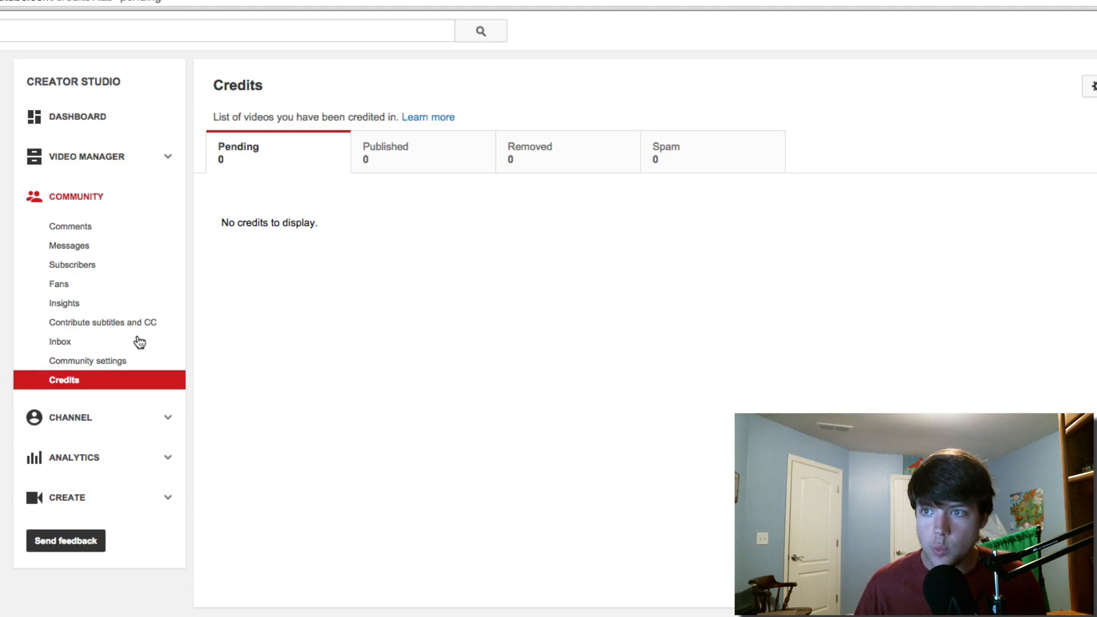